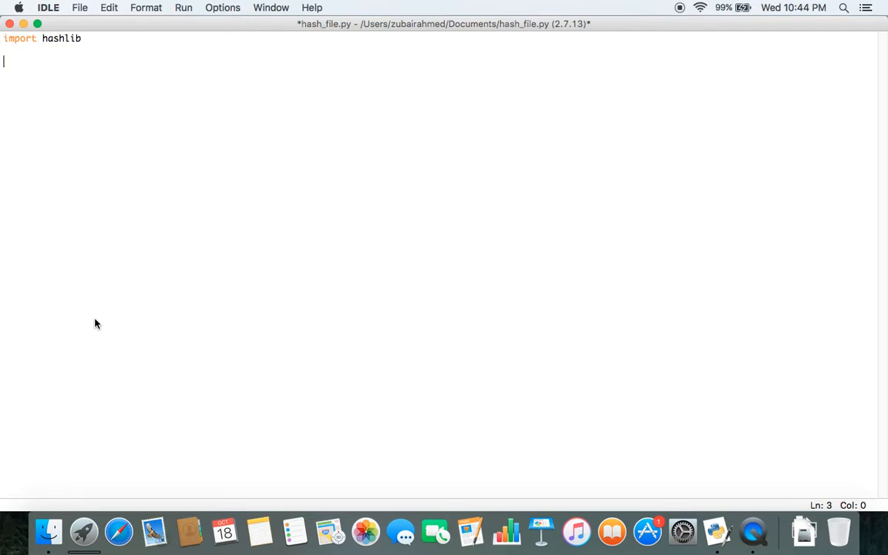
Step: Assign filename = '/Users/zubairahmed/Desktop/document/rotated.pdf' below the import line
text(filename)
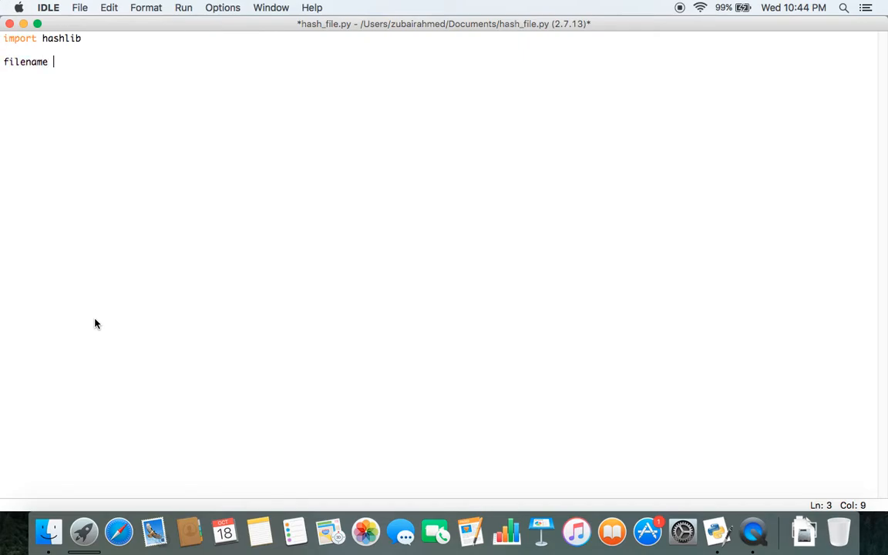
text(= ')
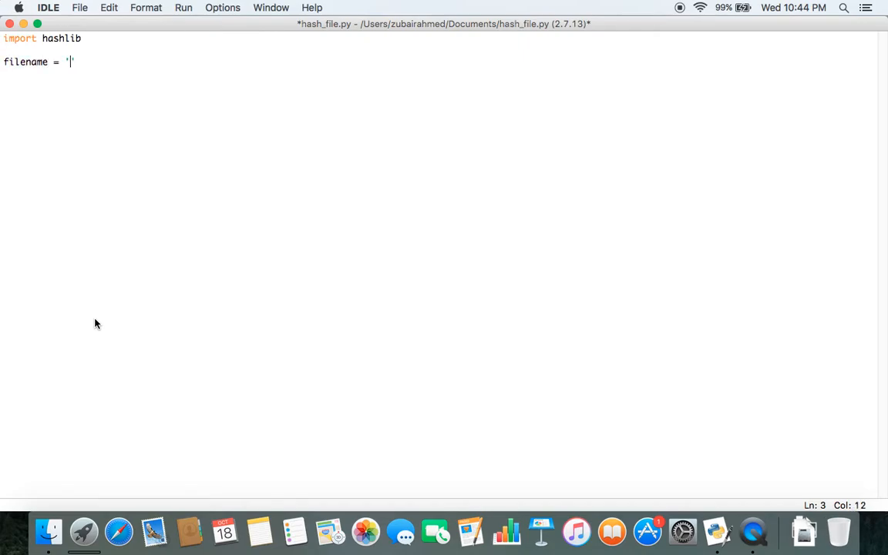
text(')
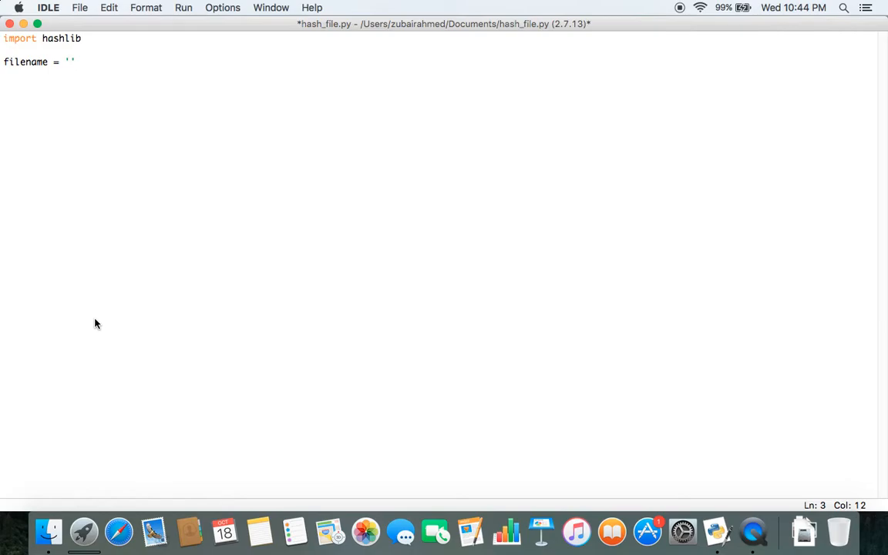
text(/Users/zubairahmed/Desktop/document/rotated.pdf)
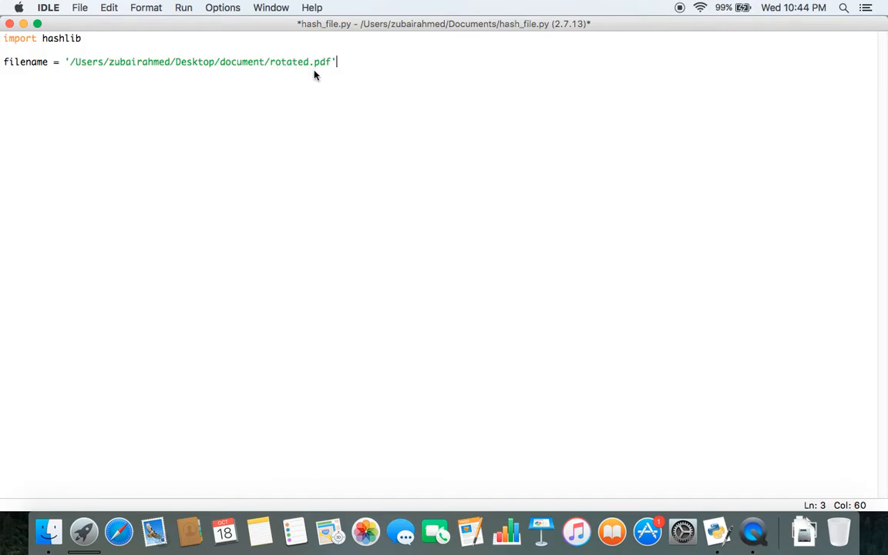
key(Return)
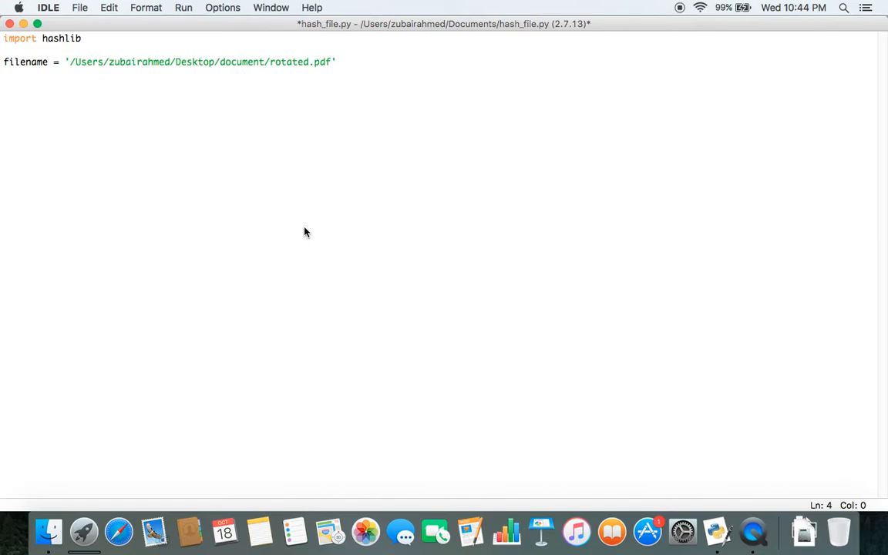
Step: Write hasher = hashlib.md5() on its own line
text(has)
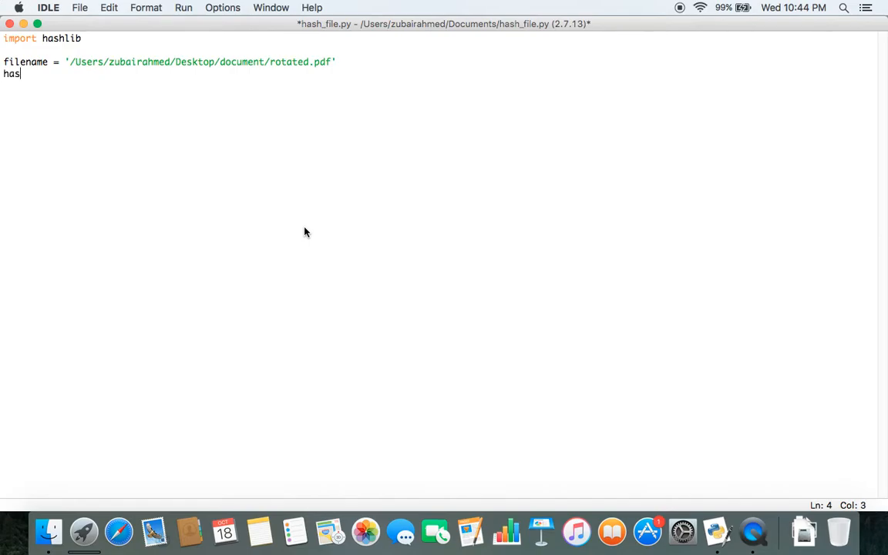
text(her =)
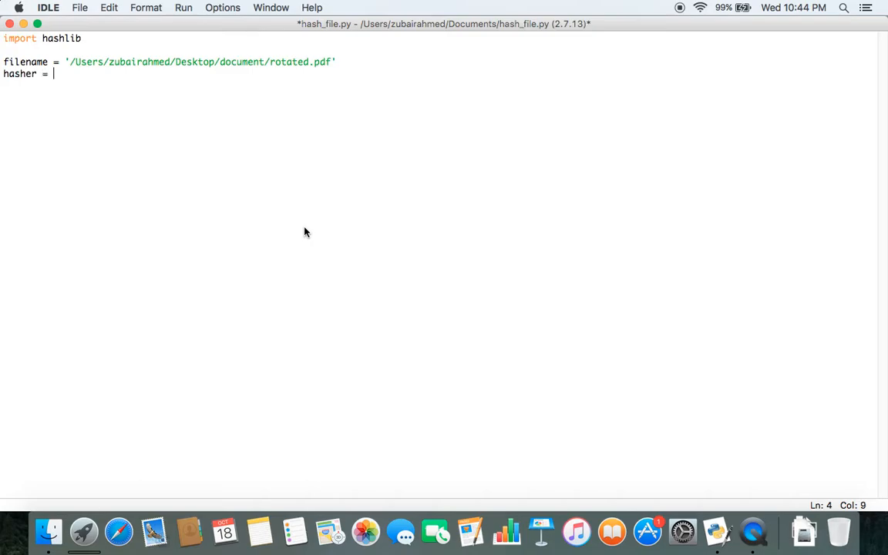
text(hashlib)
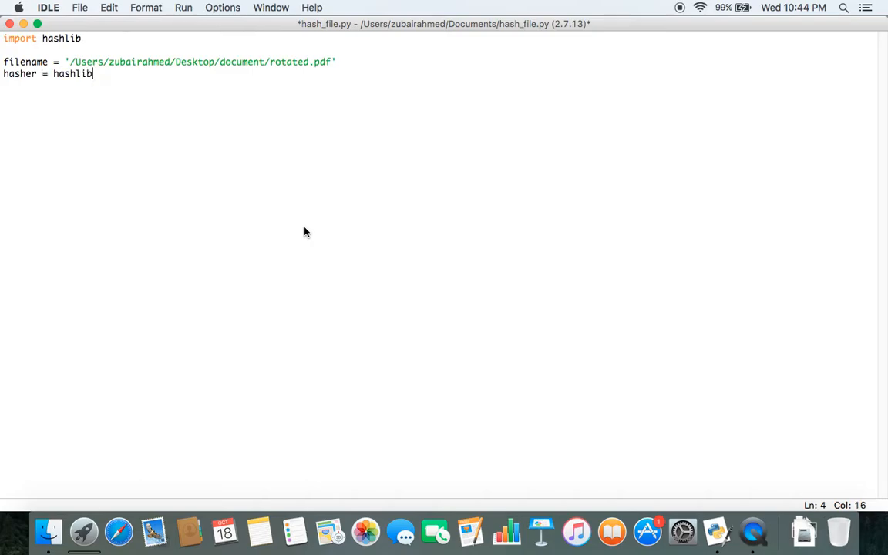
text(.md5)
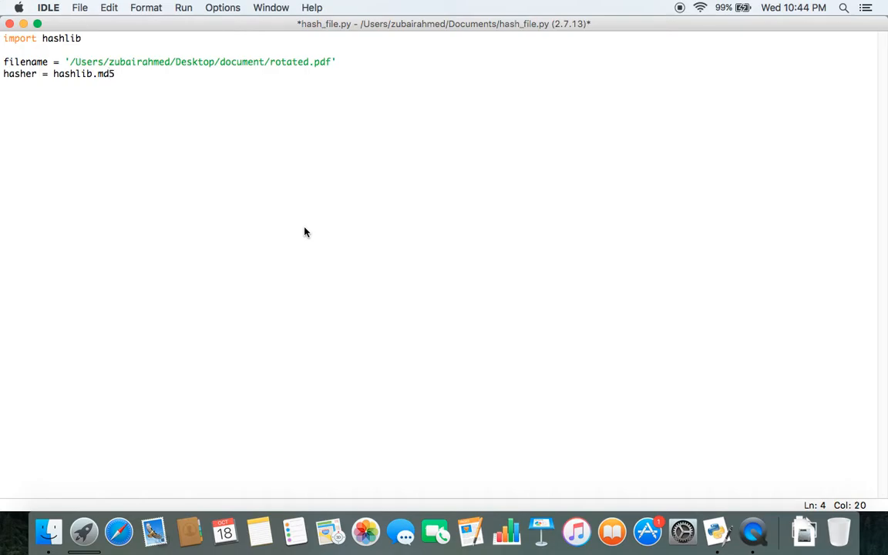
text(())
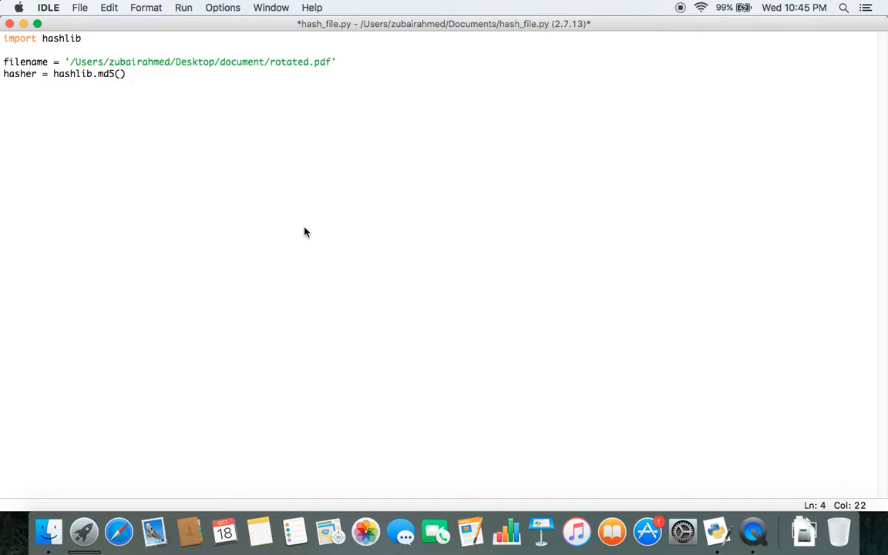
click(126, 73)
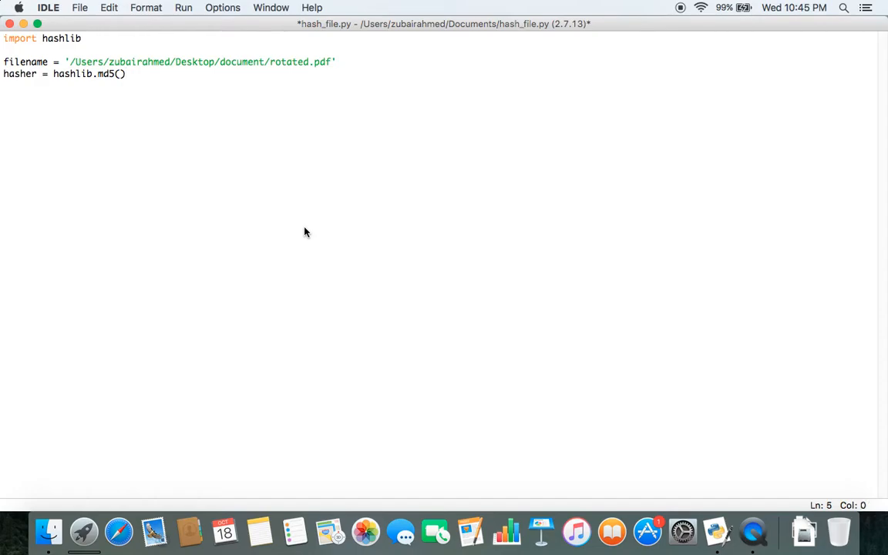
Step: Write with open(filename, 'rb') as open_file: and begin its indented body
text(with op)
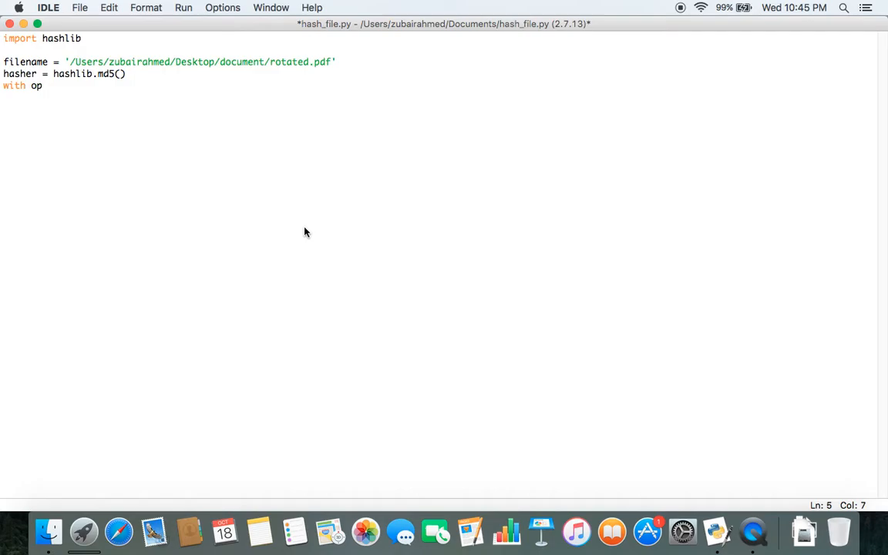
text(en())
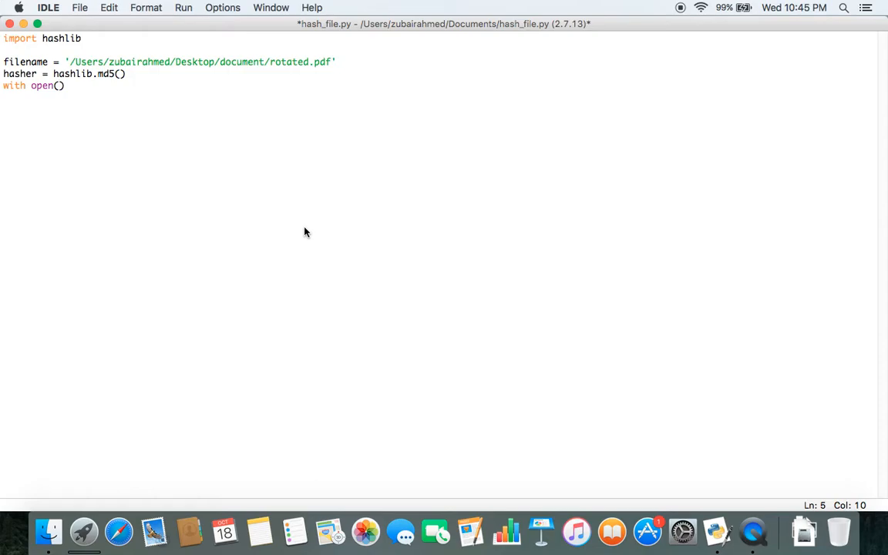
text(fiel)
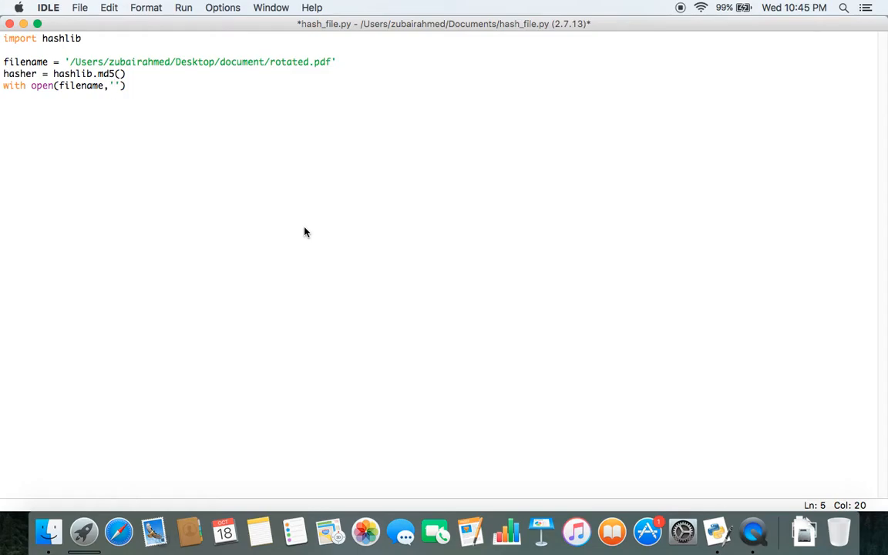
text(rb)
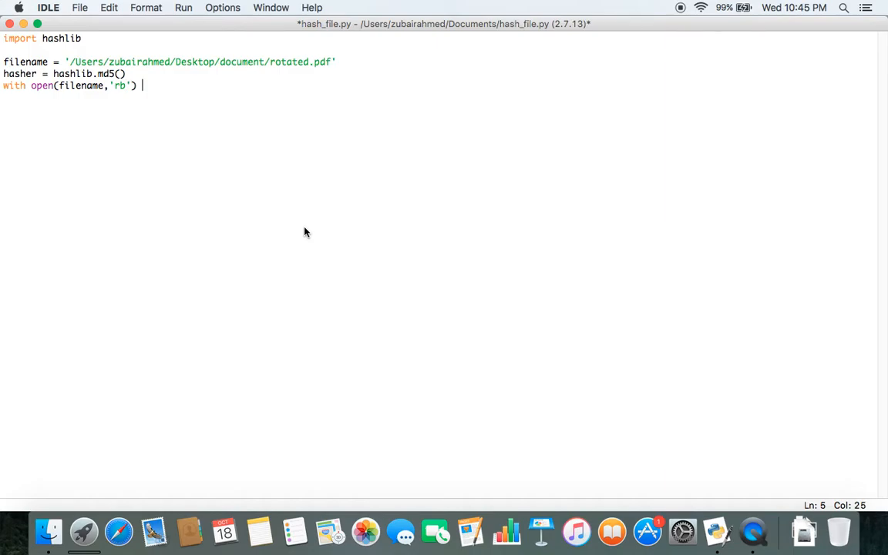
text(as op)
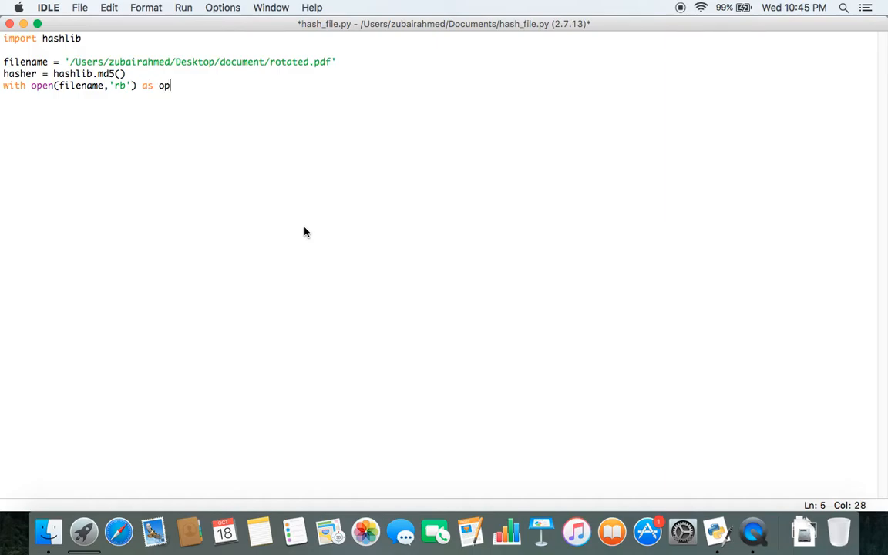
text(en_file)
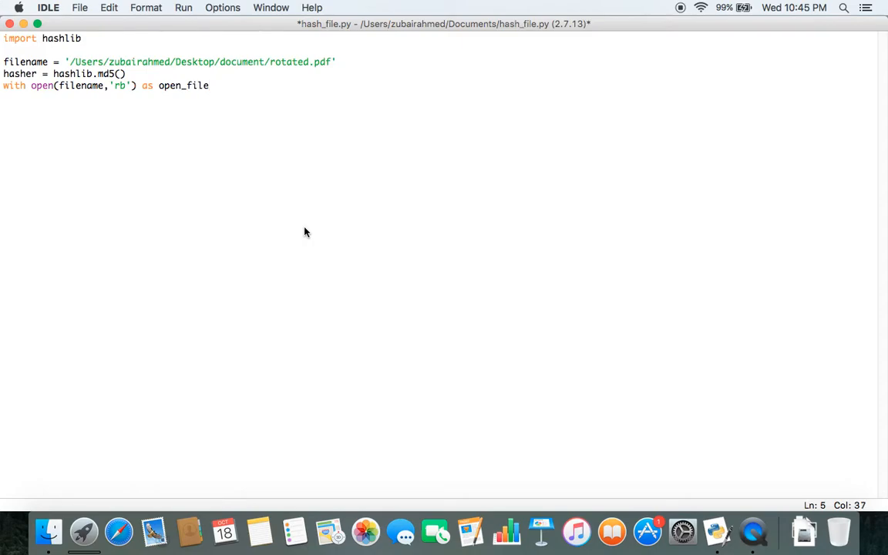
text(:)
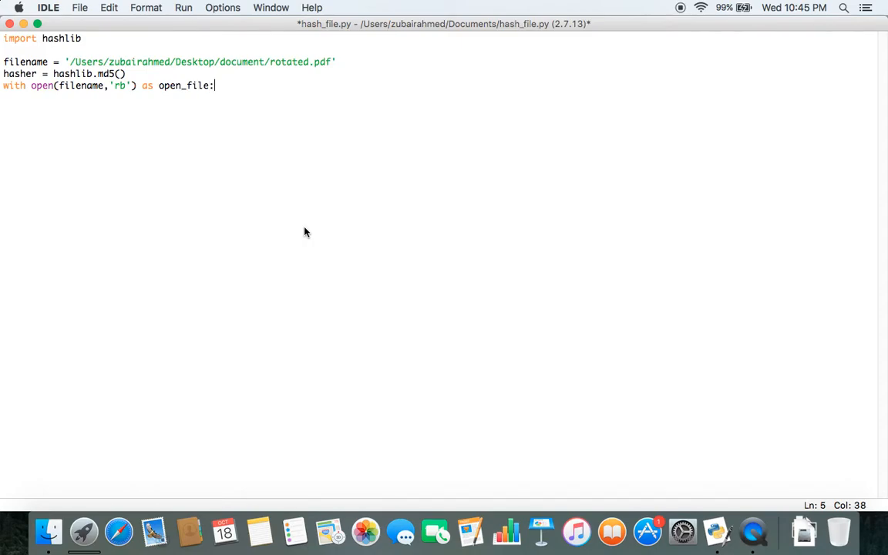
key(Return)
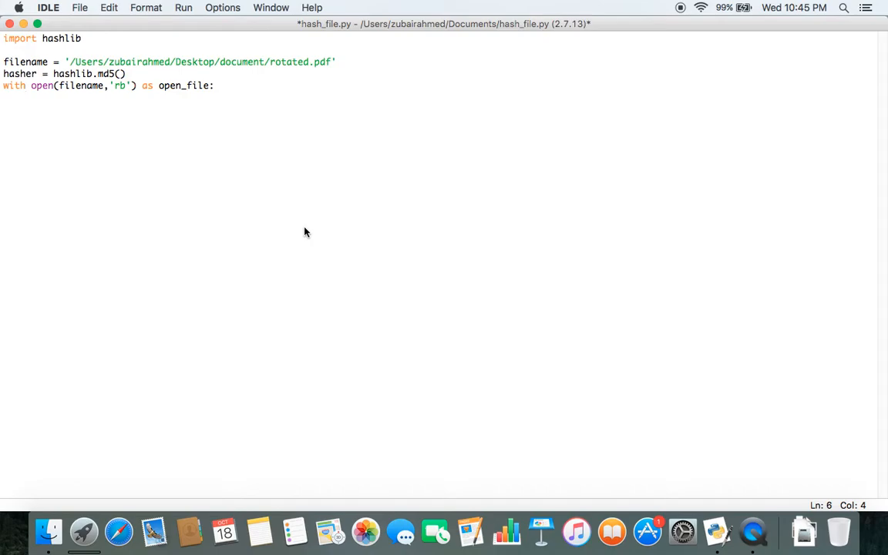
Step: Inside the with block, write content = open_file.read() and hasher.update(content)
text(content)
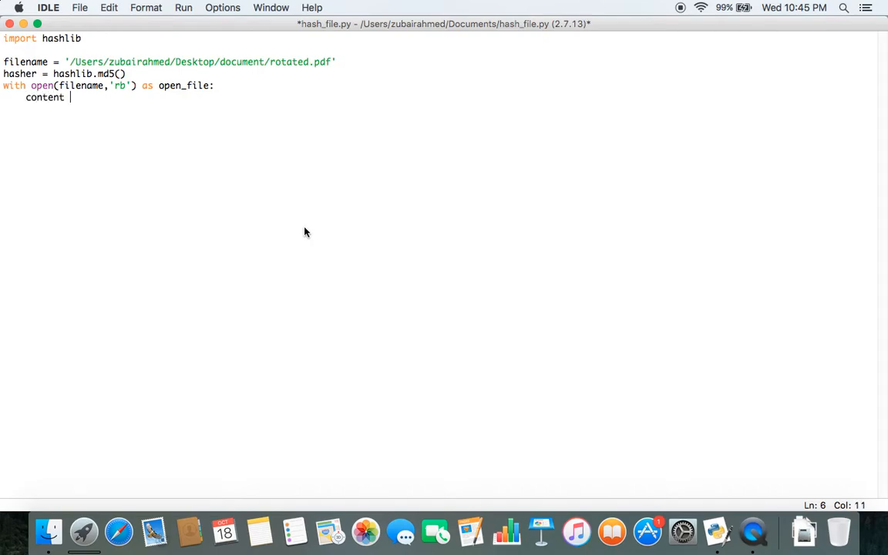
text(= ope)
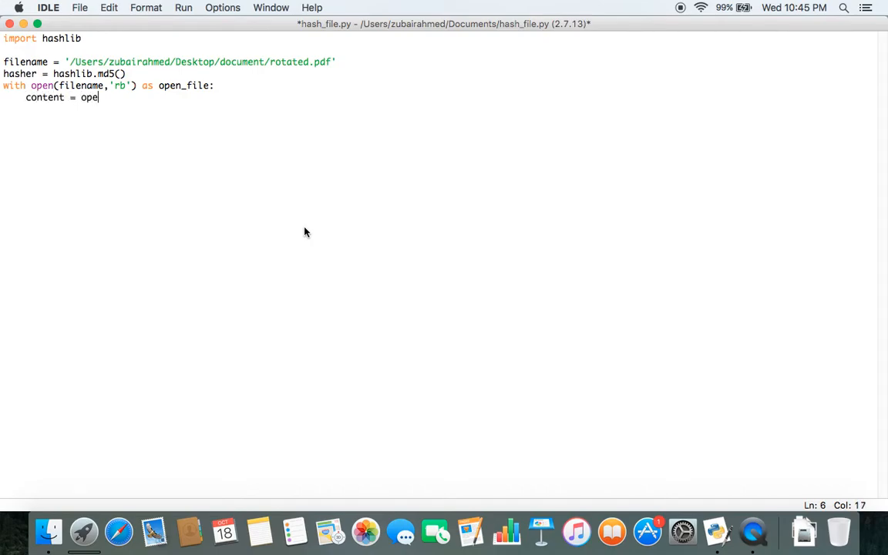
text(n_file.read)
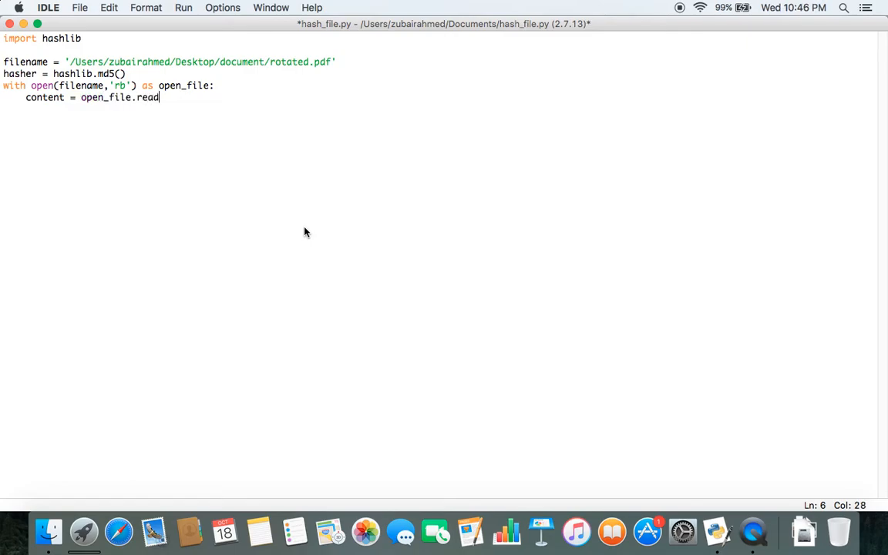
text(())
text(hasher.u)
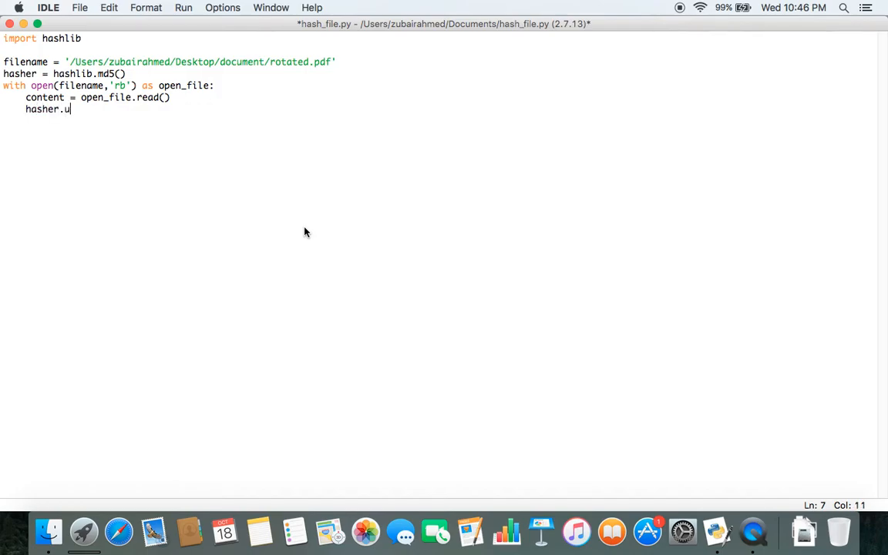
text(pdate())
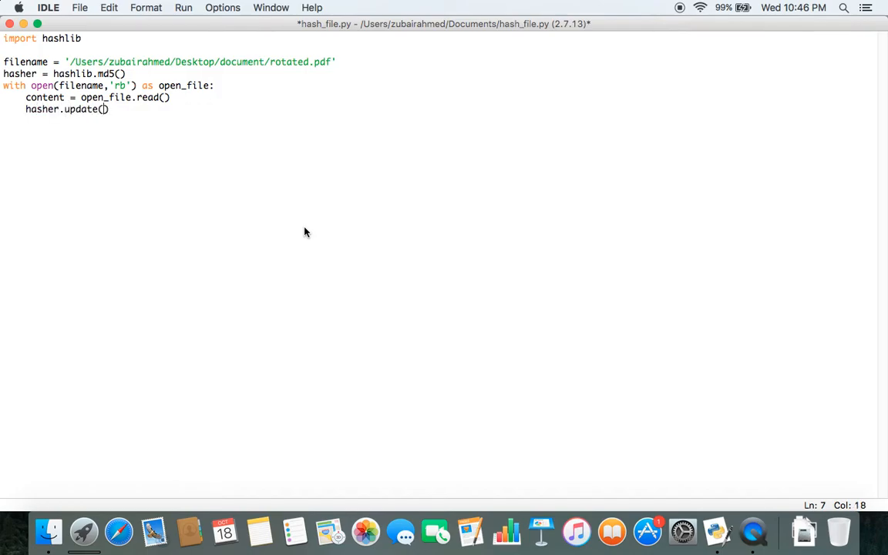
text(con)
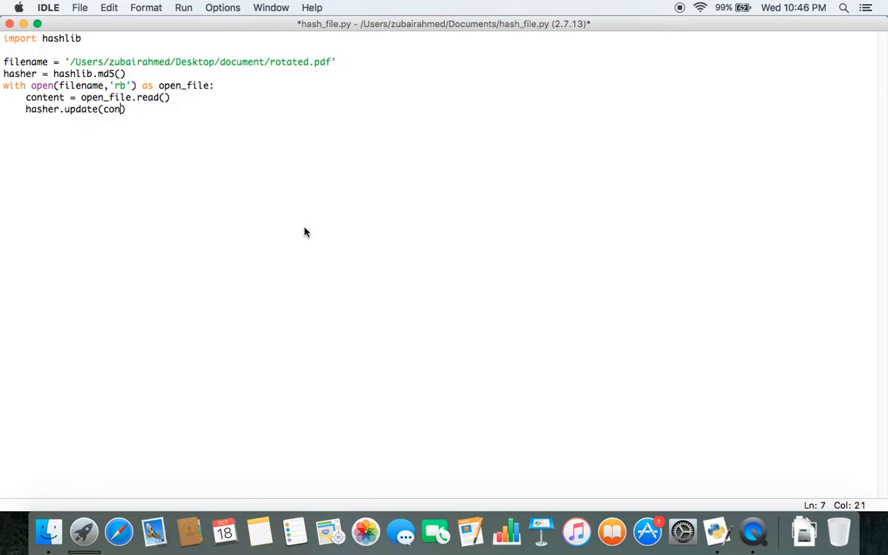
text(tent)
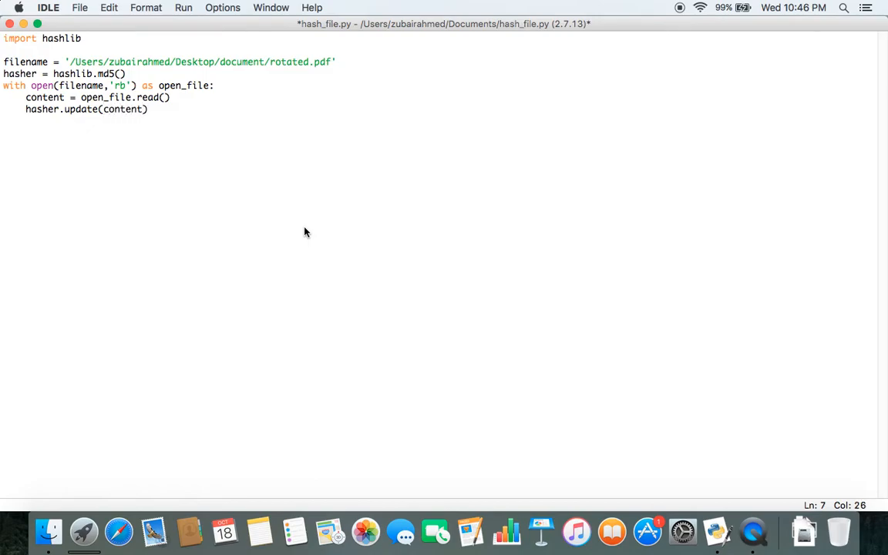
key(Return)
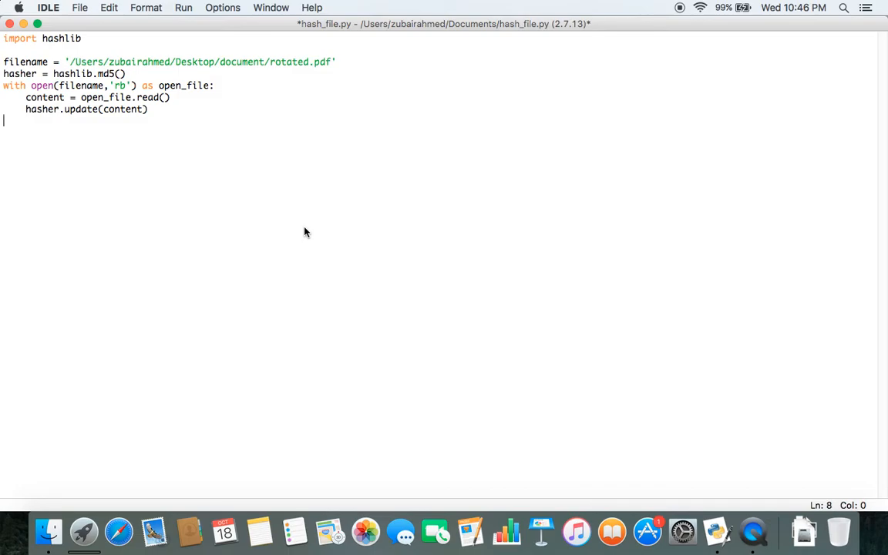
Step: Write print(hasher.hexdigest()) on the unindented line after the with block
text(print ())
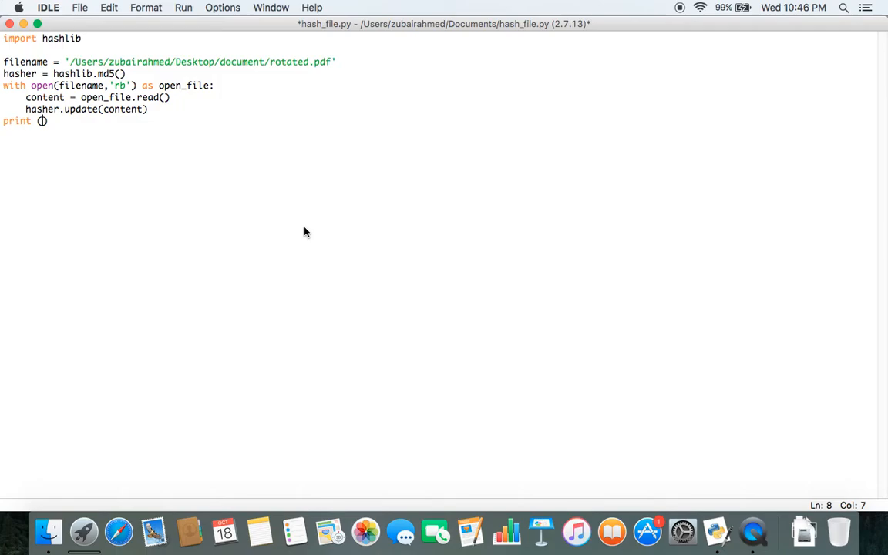
text(hasher.h)
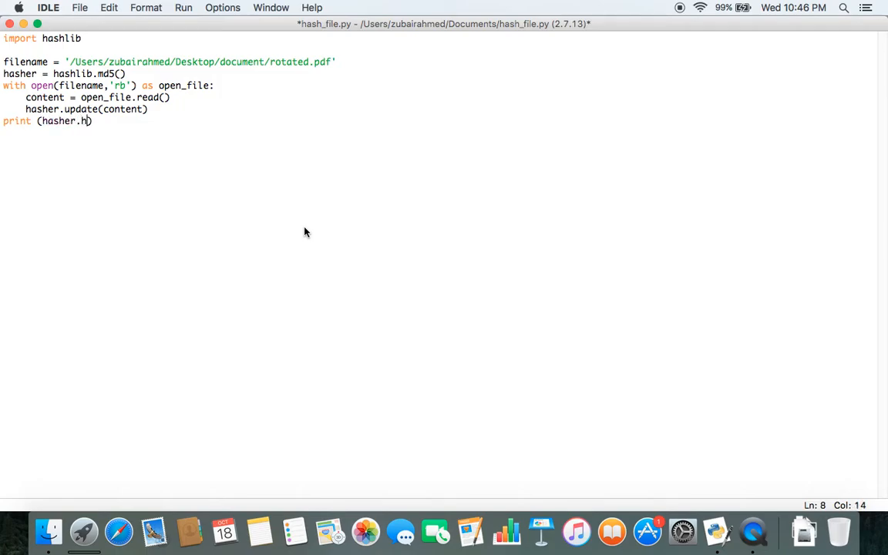
text(exdigest)
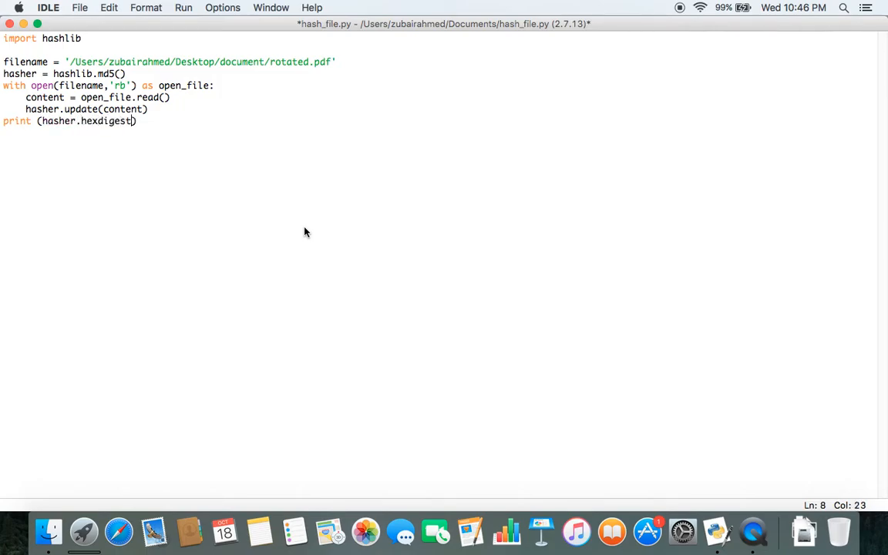
text(())
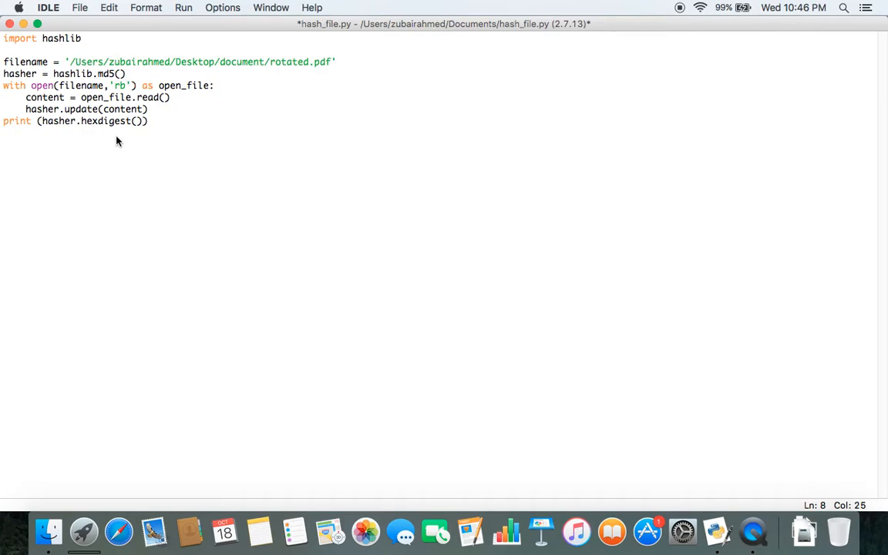
mouse_move(111, 140)
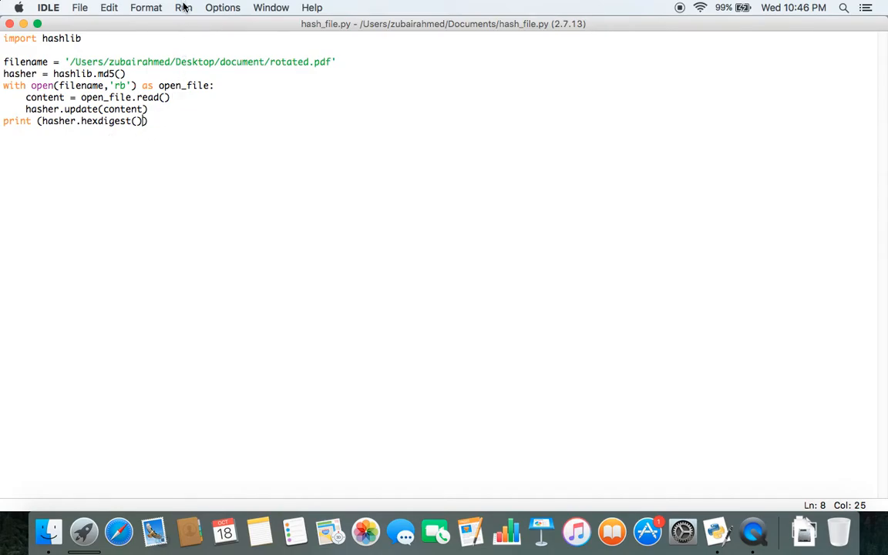
Step: Run hash_file.py as a module with F5 to print the MD5 digest
click(184, 7)
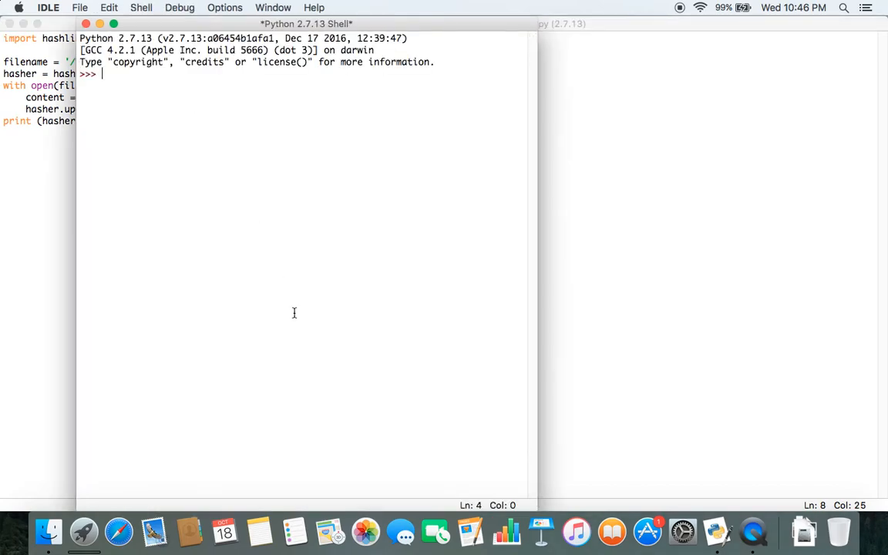
key(F5)
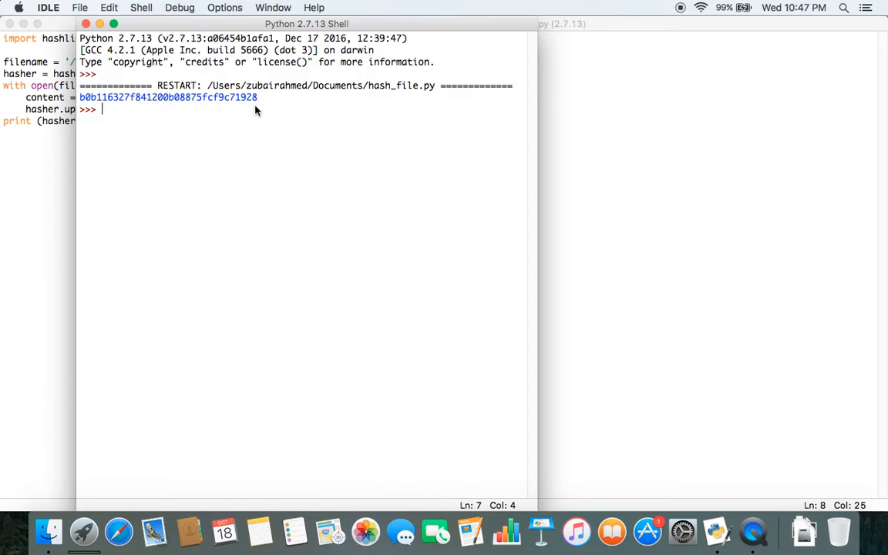
mouse_move(251, 108)
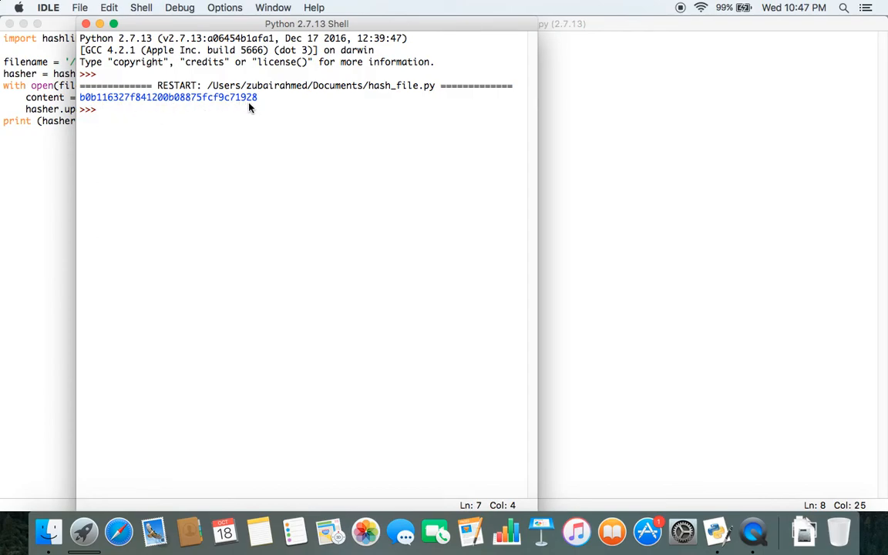
mouse_move(164, 107)
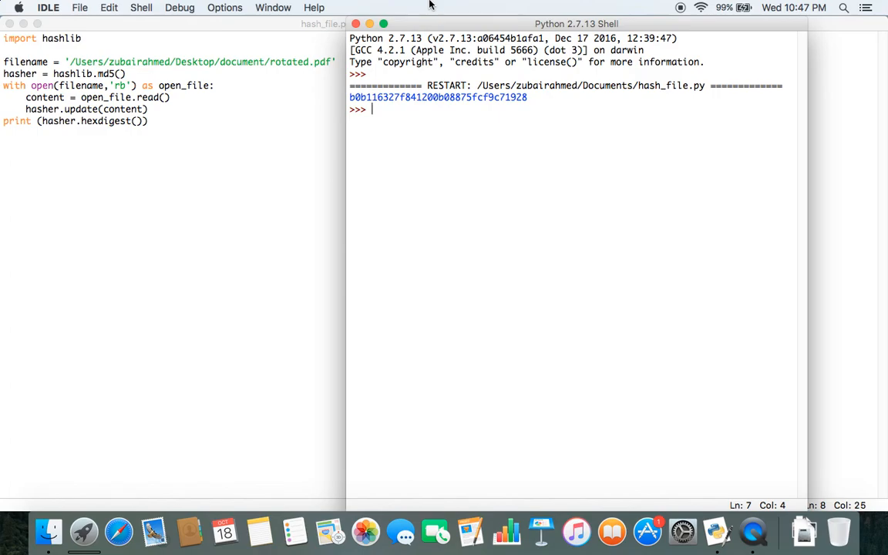
mouse_move(225, 33)
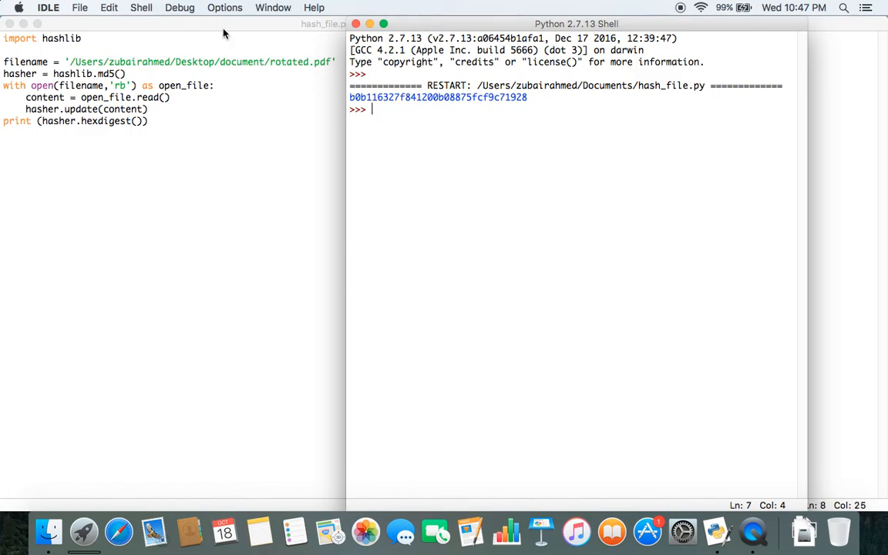
mouse_move(219, 113)
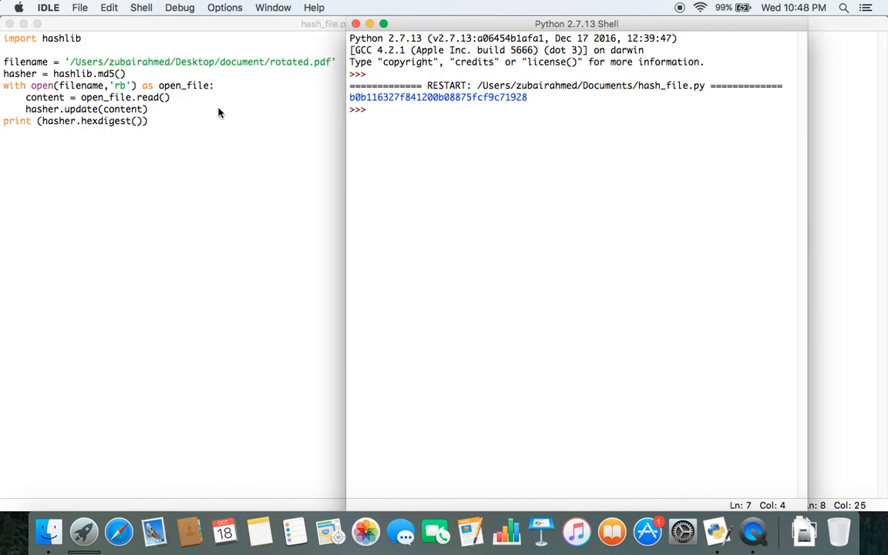
mouse_move(621, 8)
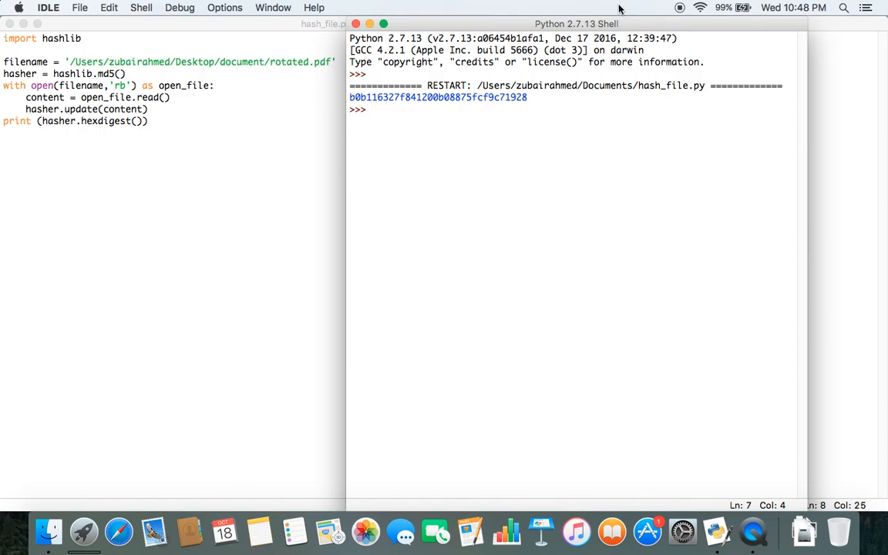